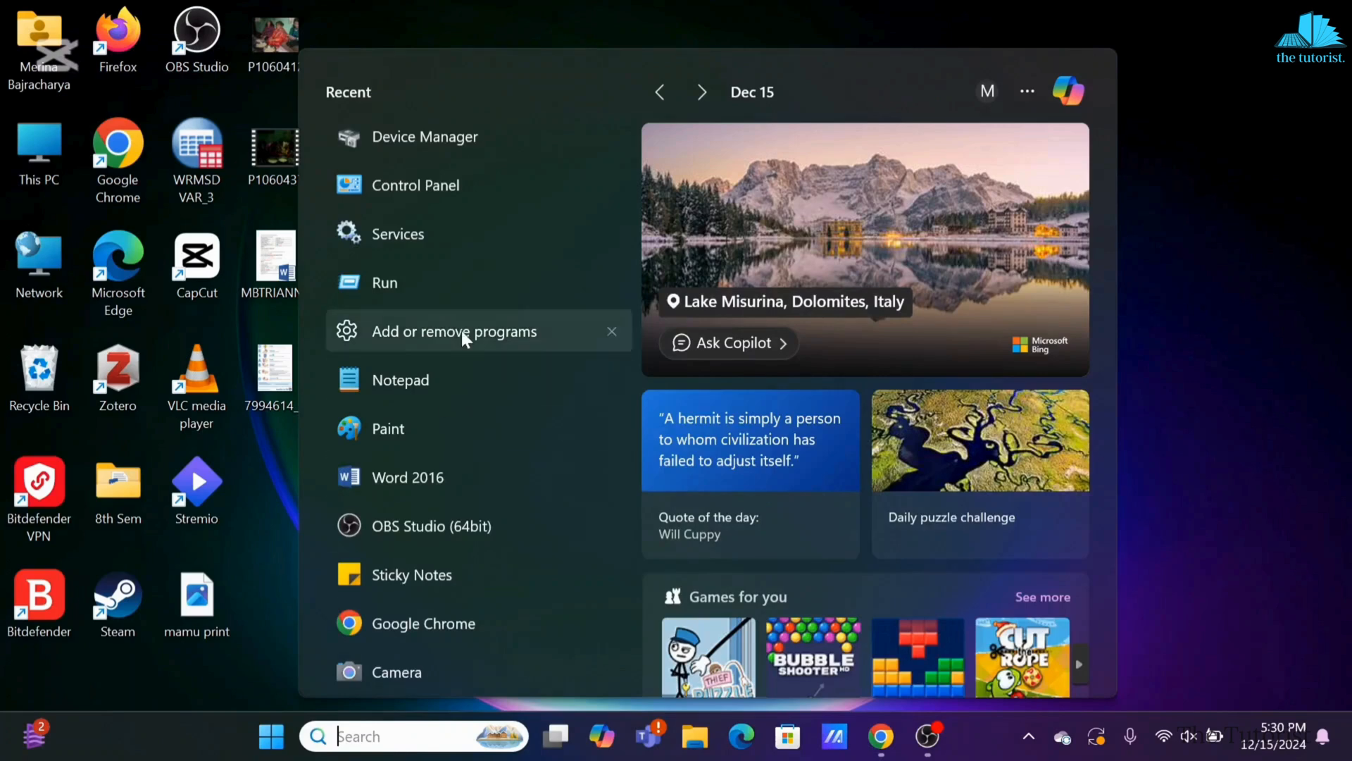
Step: Launch Run from Start's Recent list and enter 'temp' as the location
left_click(384, 282)
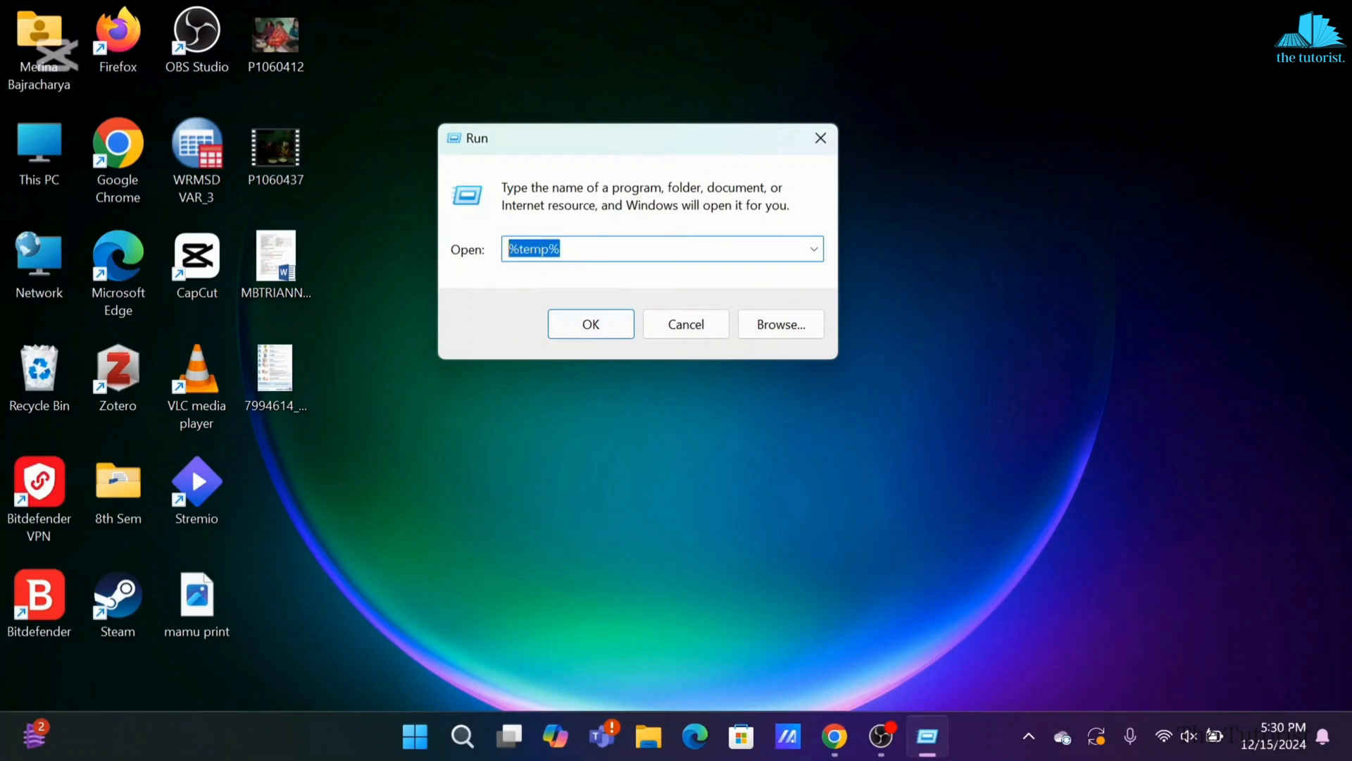
type("temp")
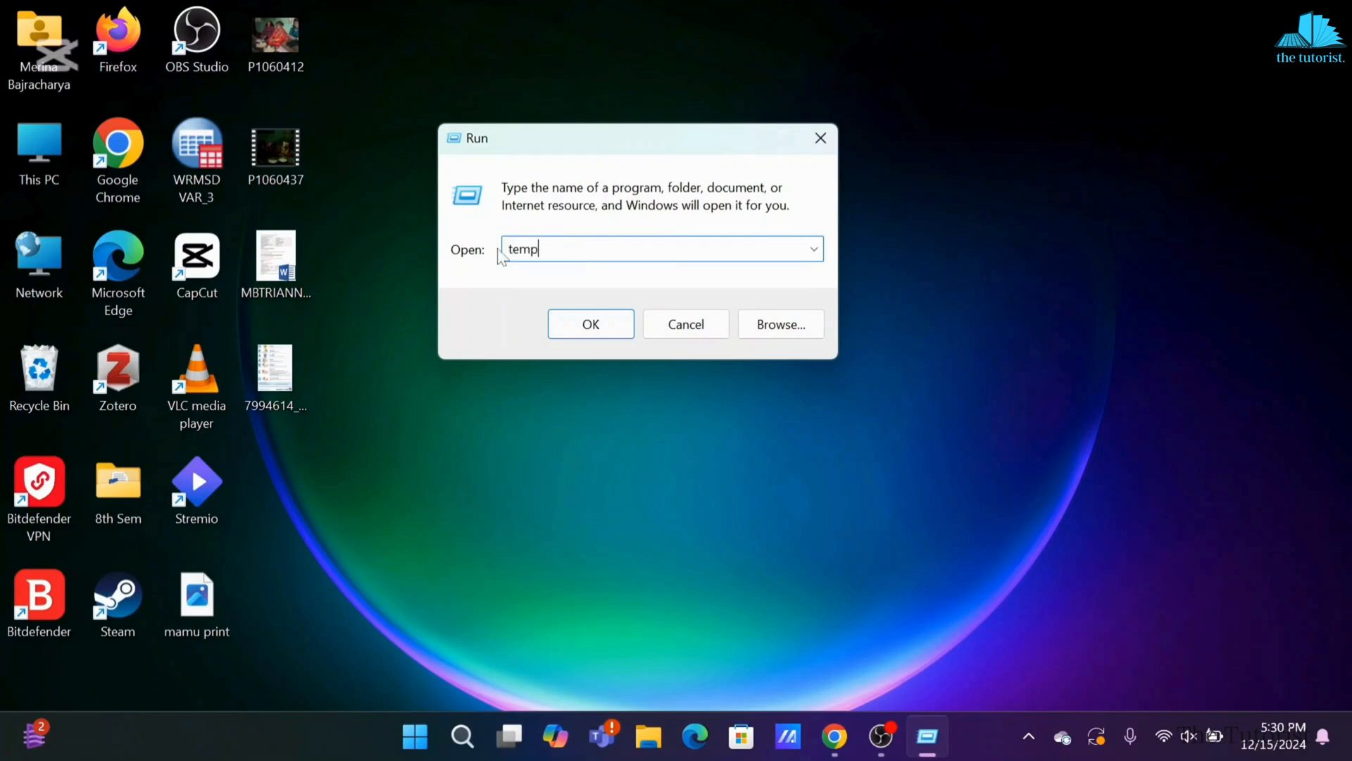
Step: Open C:\Windows\Temp, which holds only a DiagOutputDir folder
left_click(590, 323)
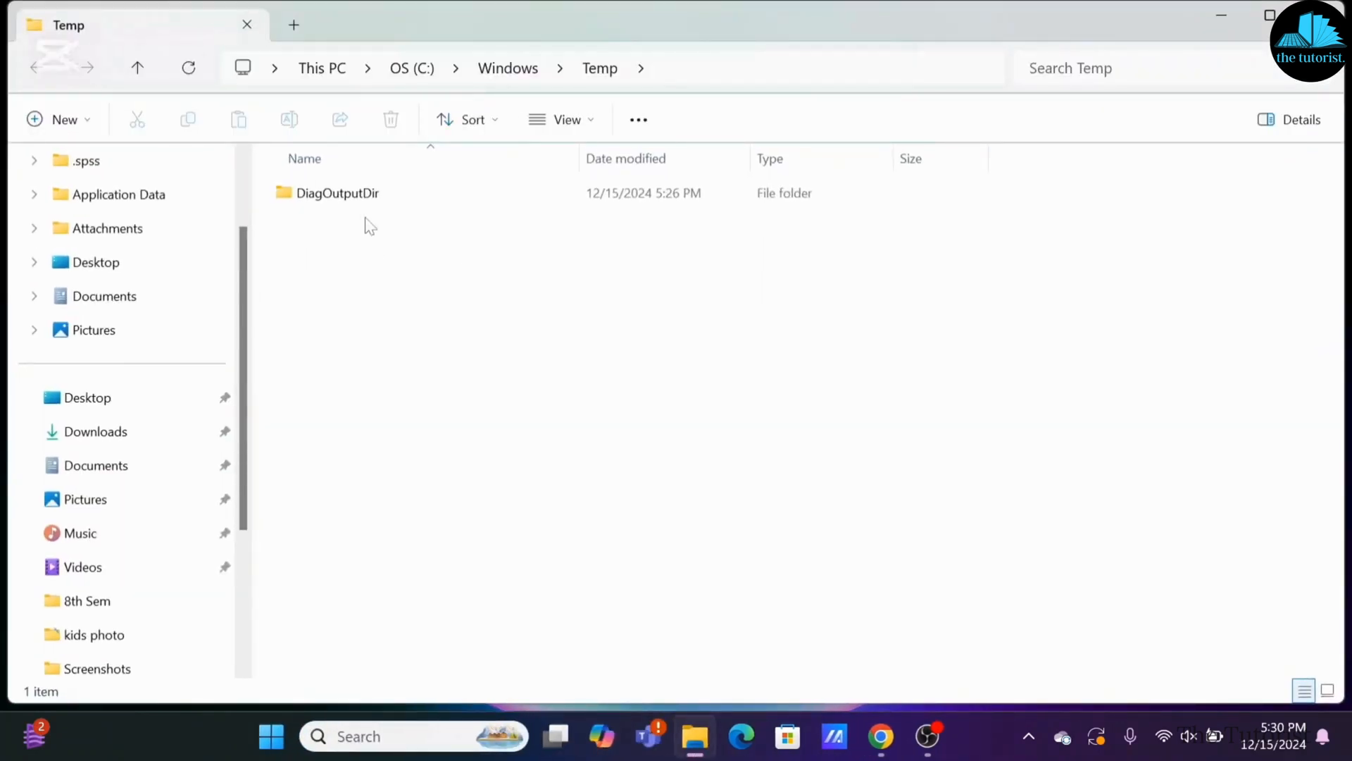
mouse_move(397, 221)
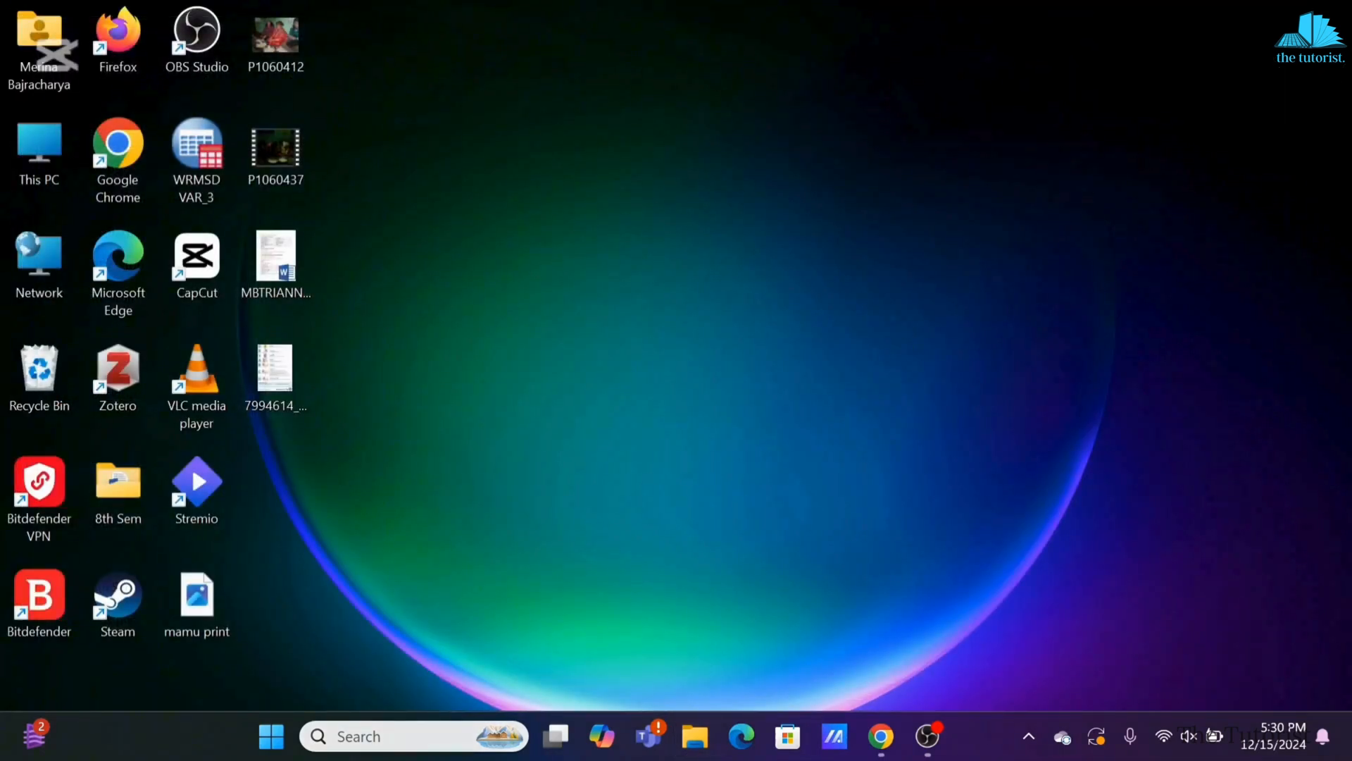
Step: Reopen Run, submit '%temp', and dismiss the cannot-find error
type("run")
type("temp")
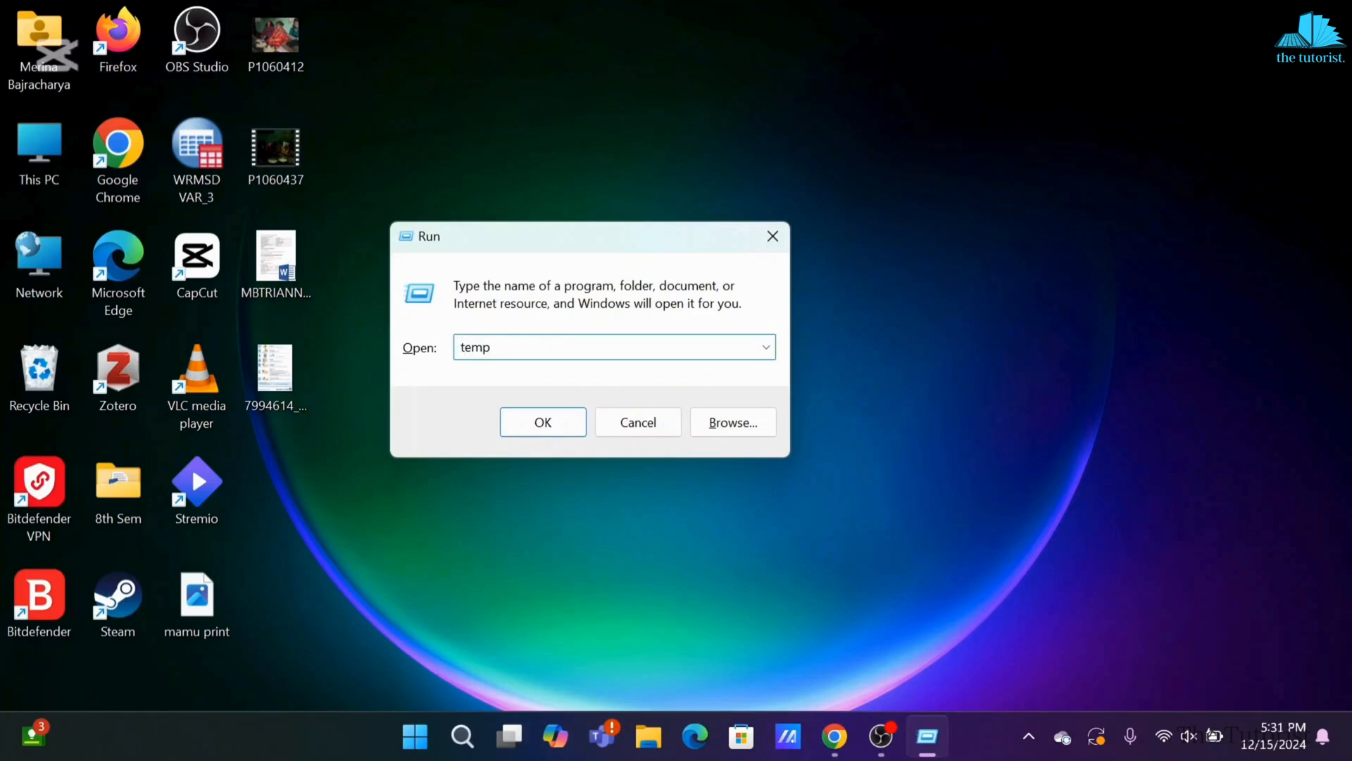
left_click(542, 422)
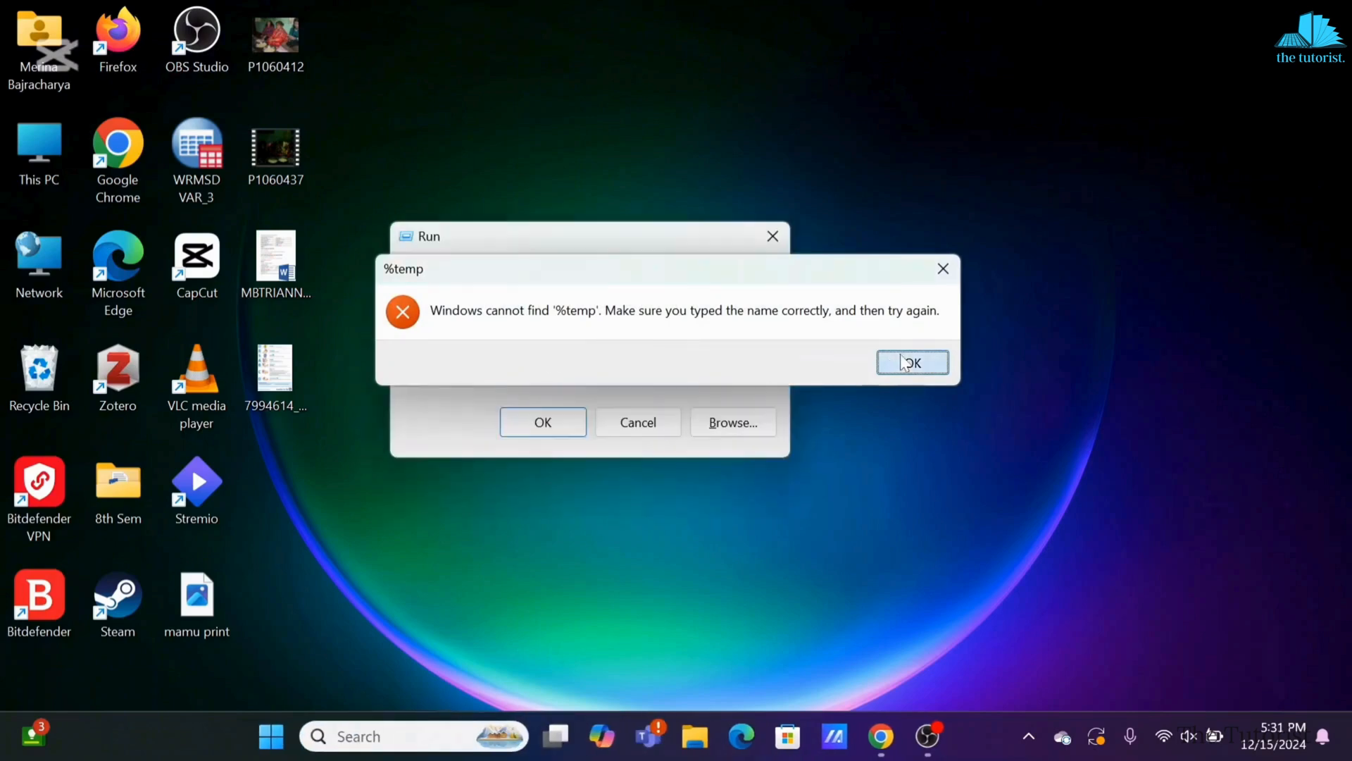
left_click(912, 362)
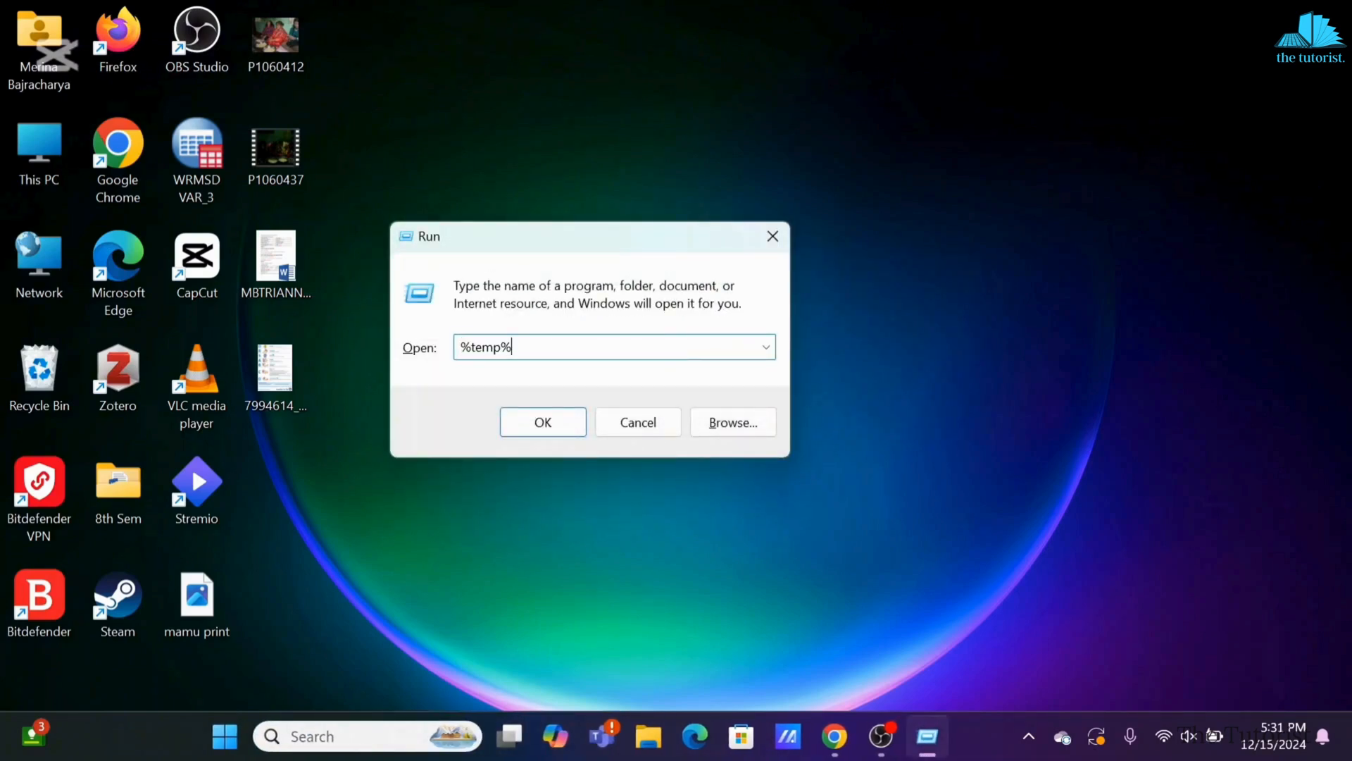
Step: Open %temp%, delete all its files, and skip the files locked by Chrome
left_click(543, 422)
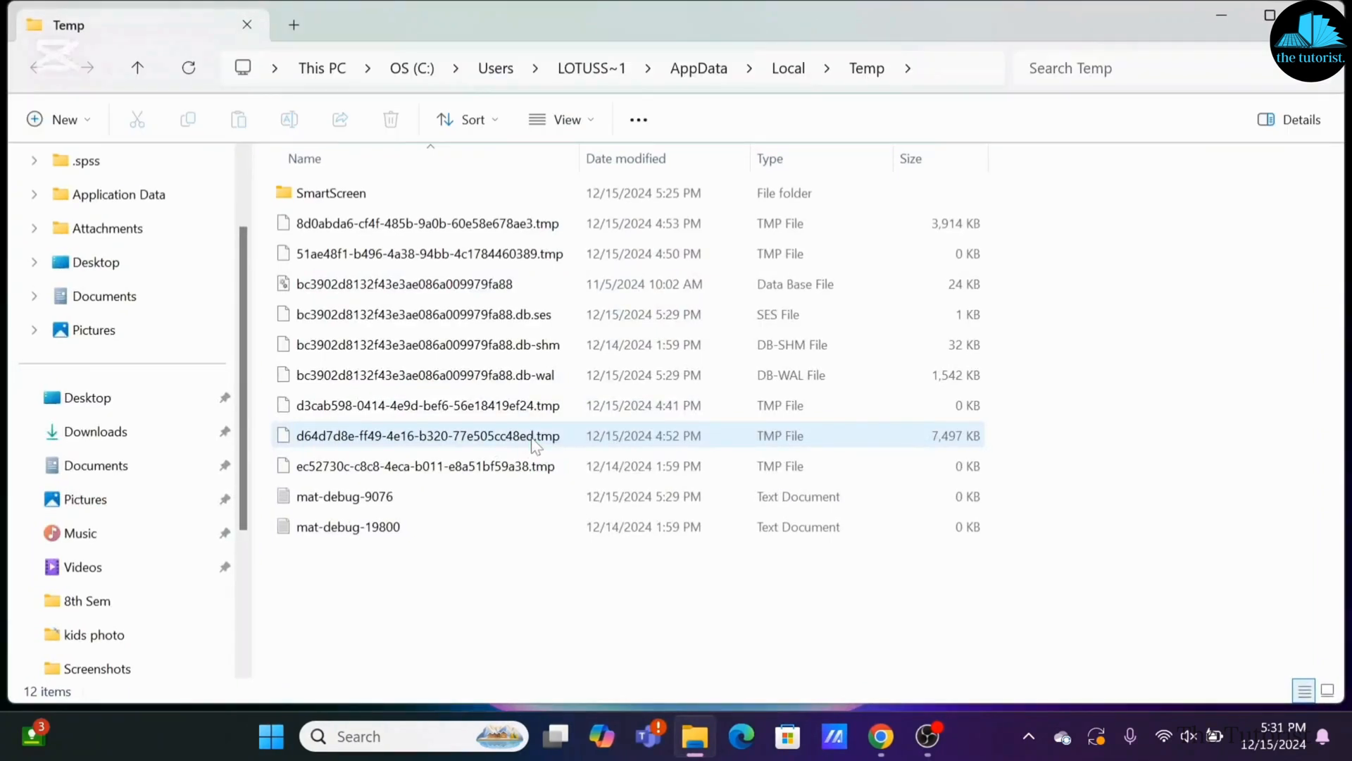
key("ctrl+a")
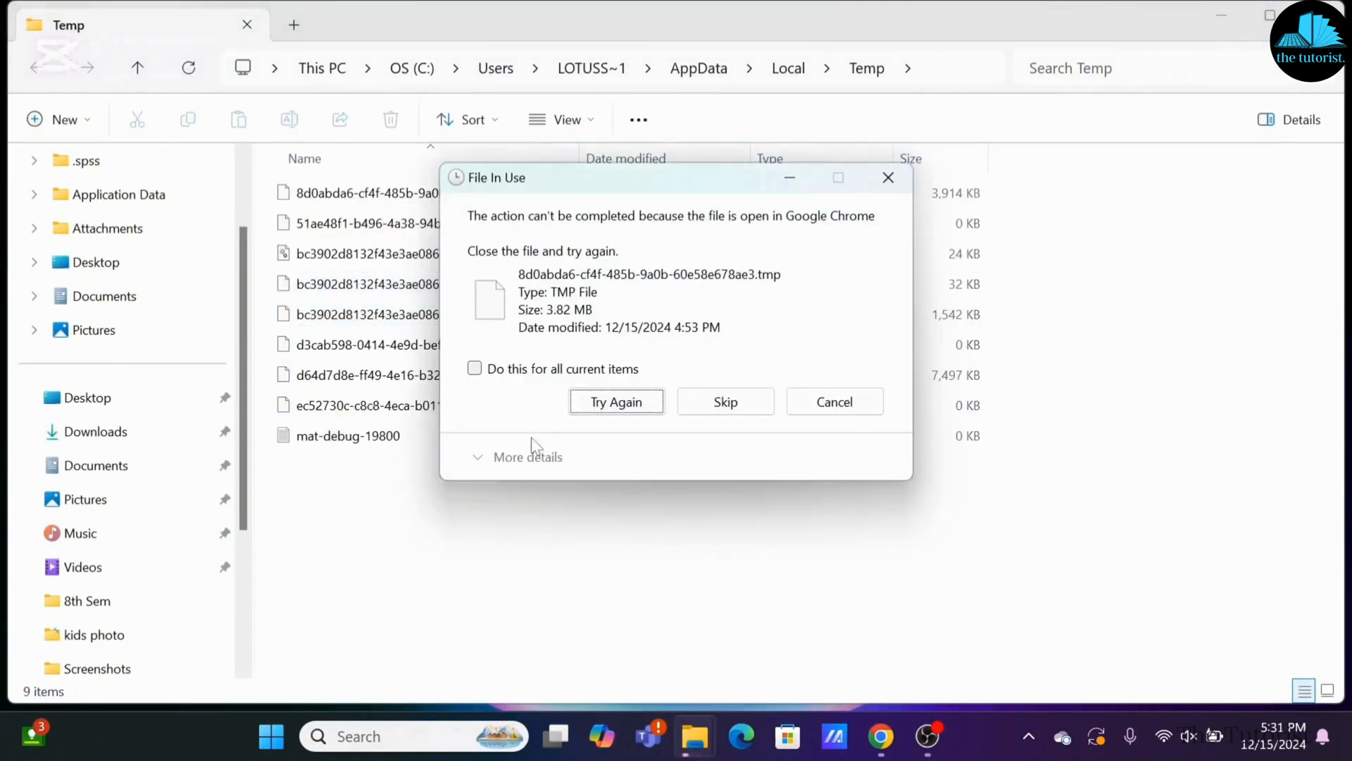
mouse_move(725, 402)
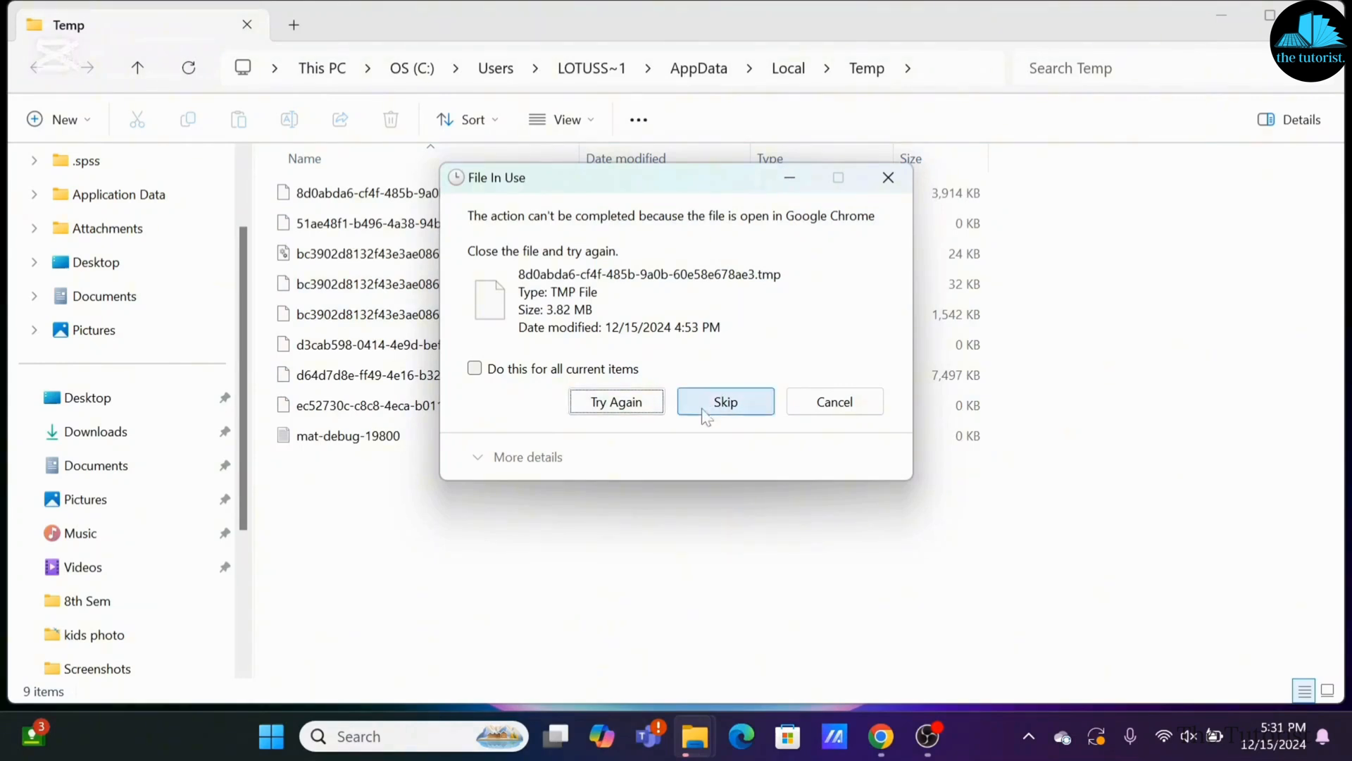
left_click(725, 401)
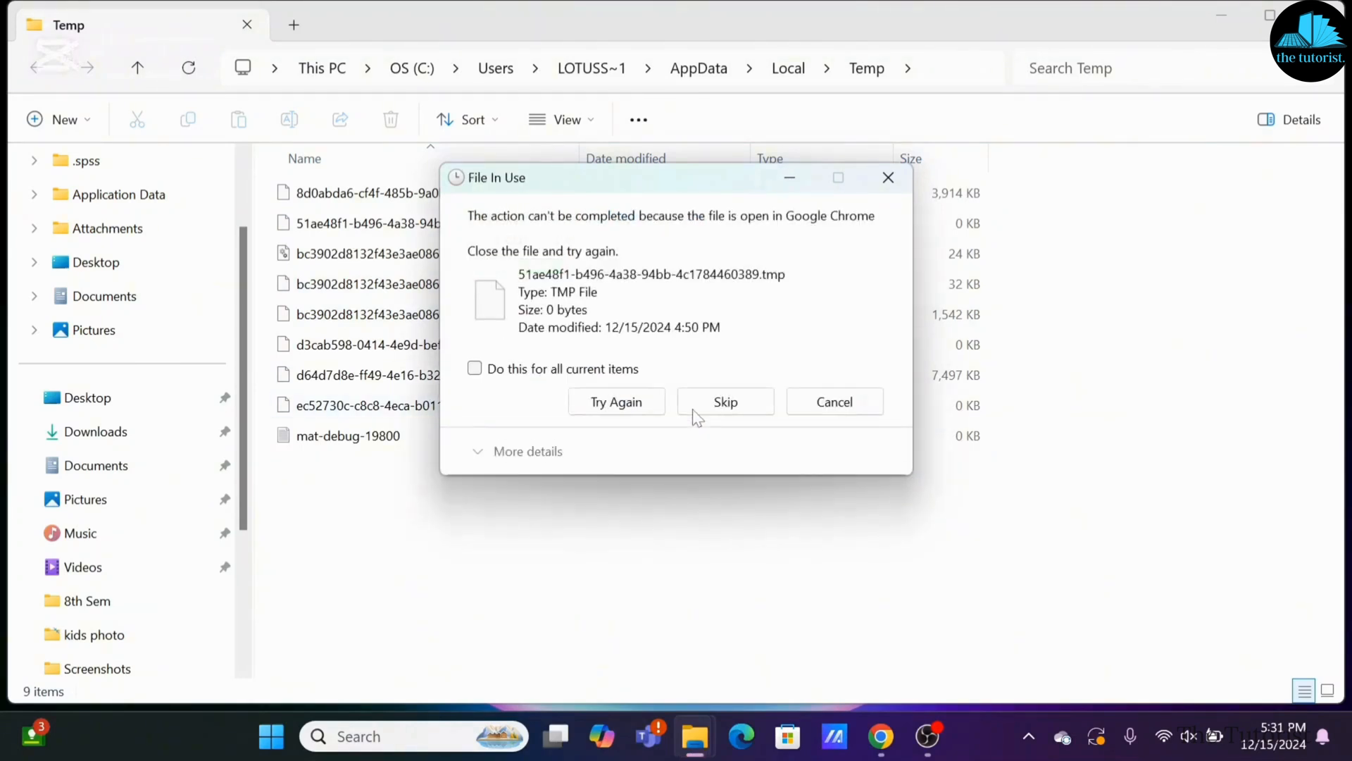
left_click(725, 401)
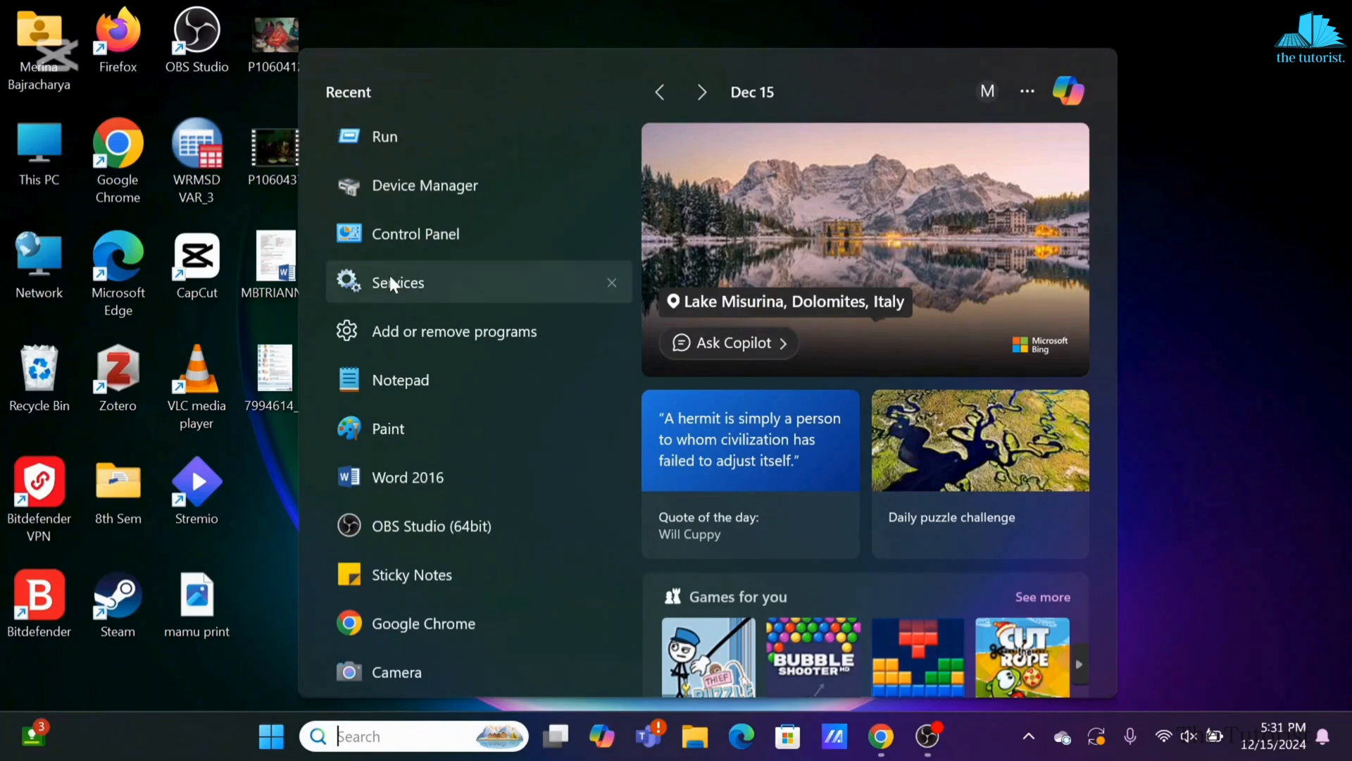
Step: Launch Services from Start and jump to Natural Authentication in the list
left_click(396, 281)
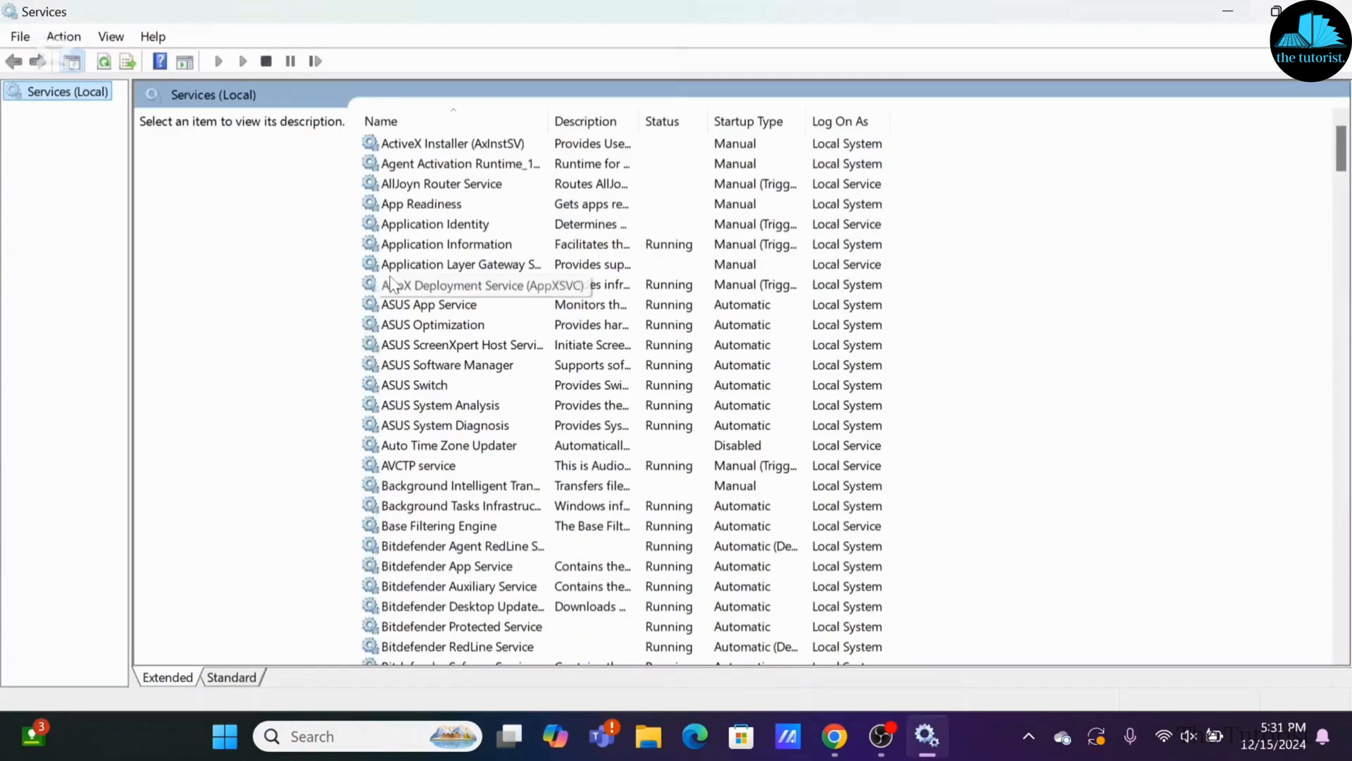
left_click(461, 264)
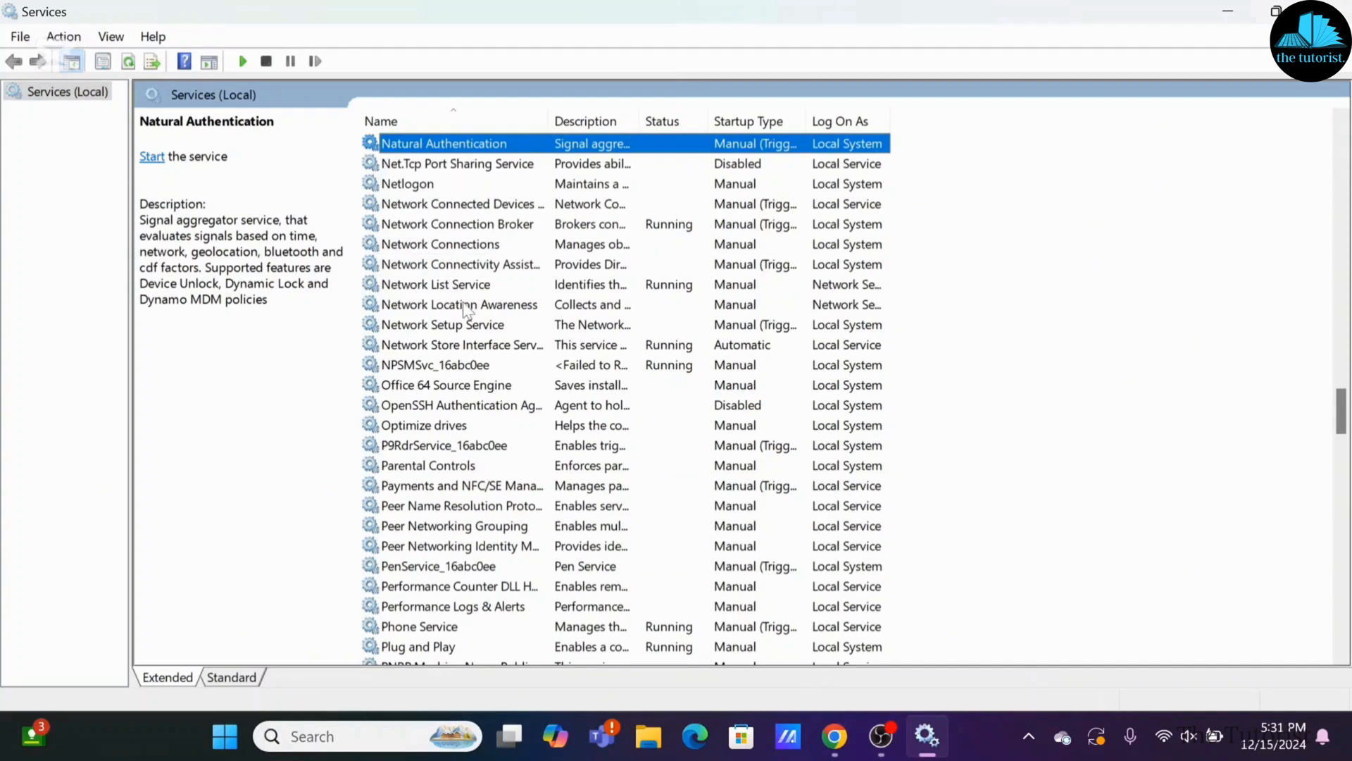
right_click(460, 304)
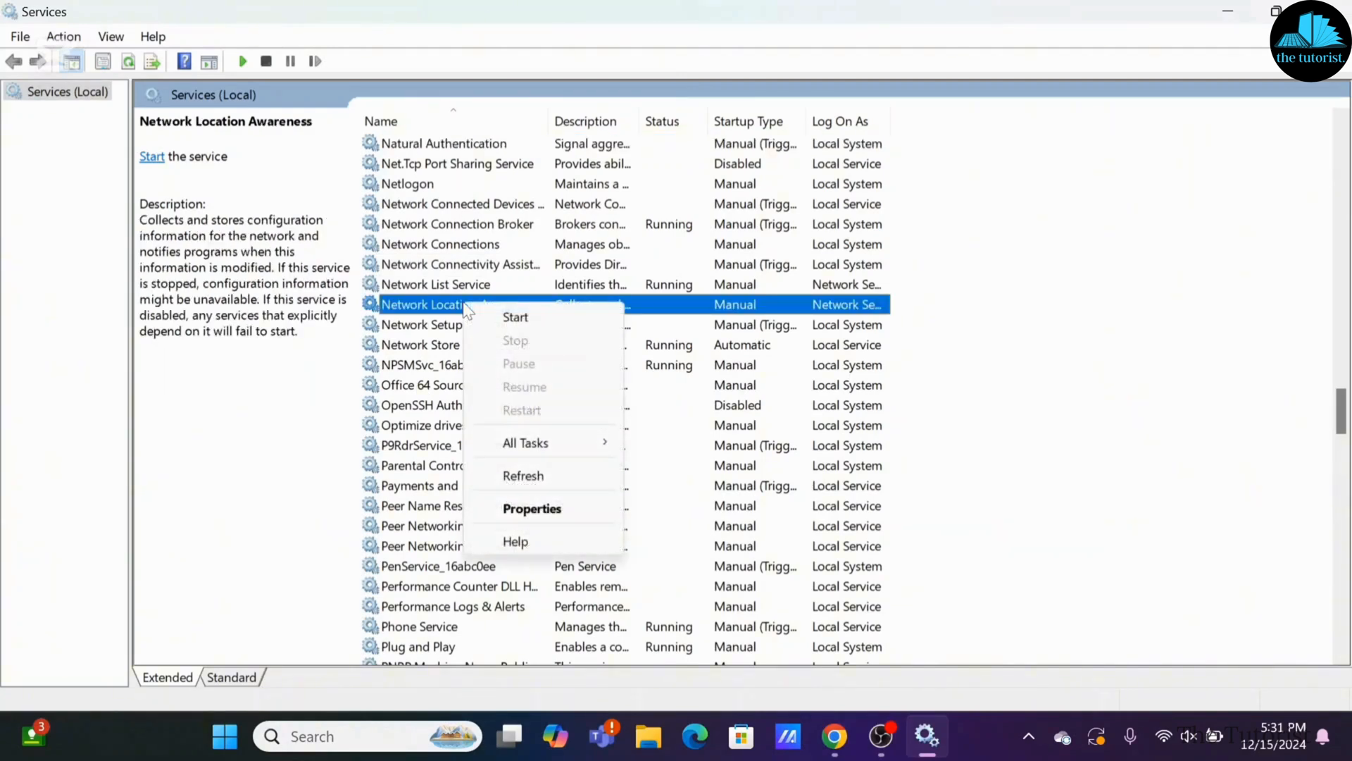
left_click(533, 507)
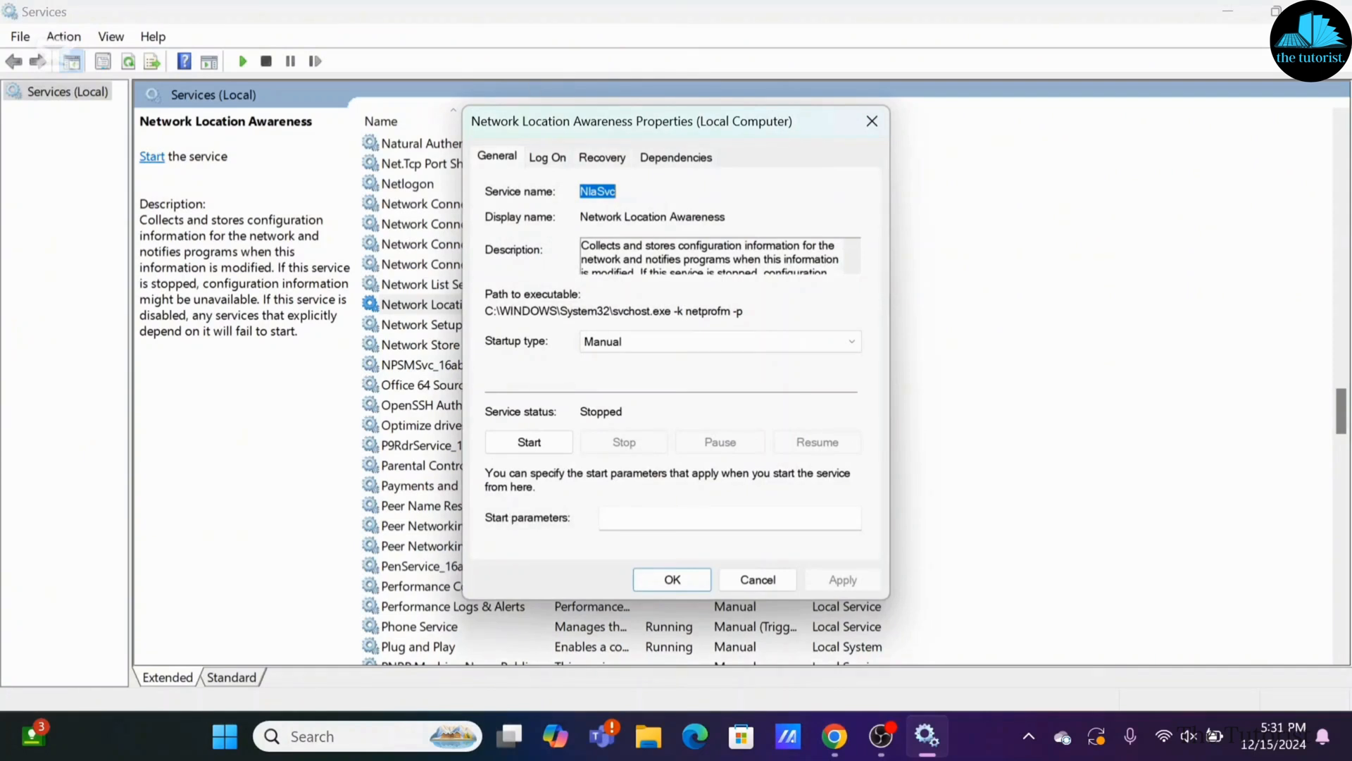
mouse_move(712, 412)
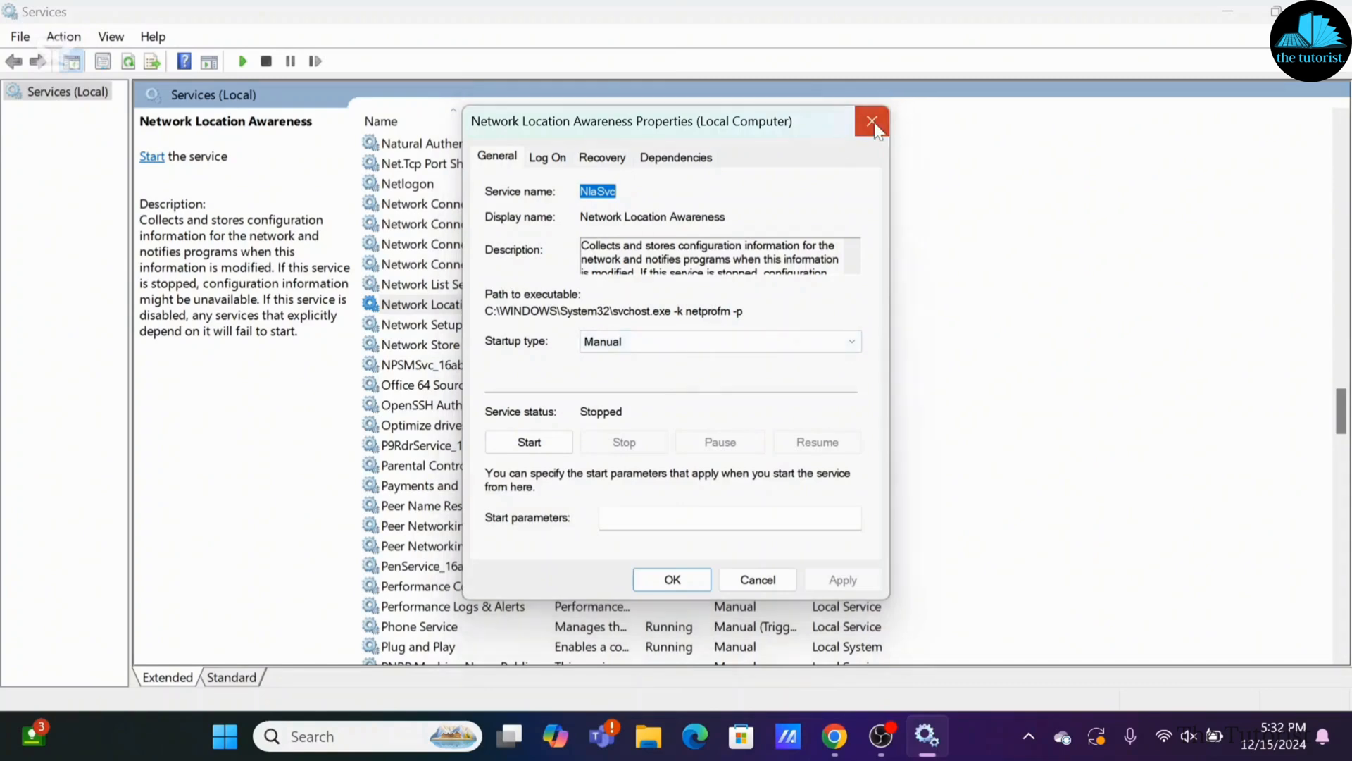
left_click(871, 121)
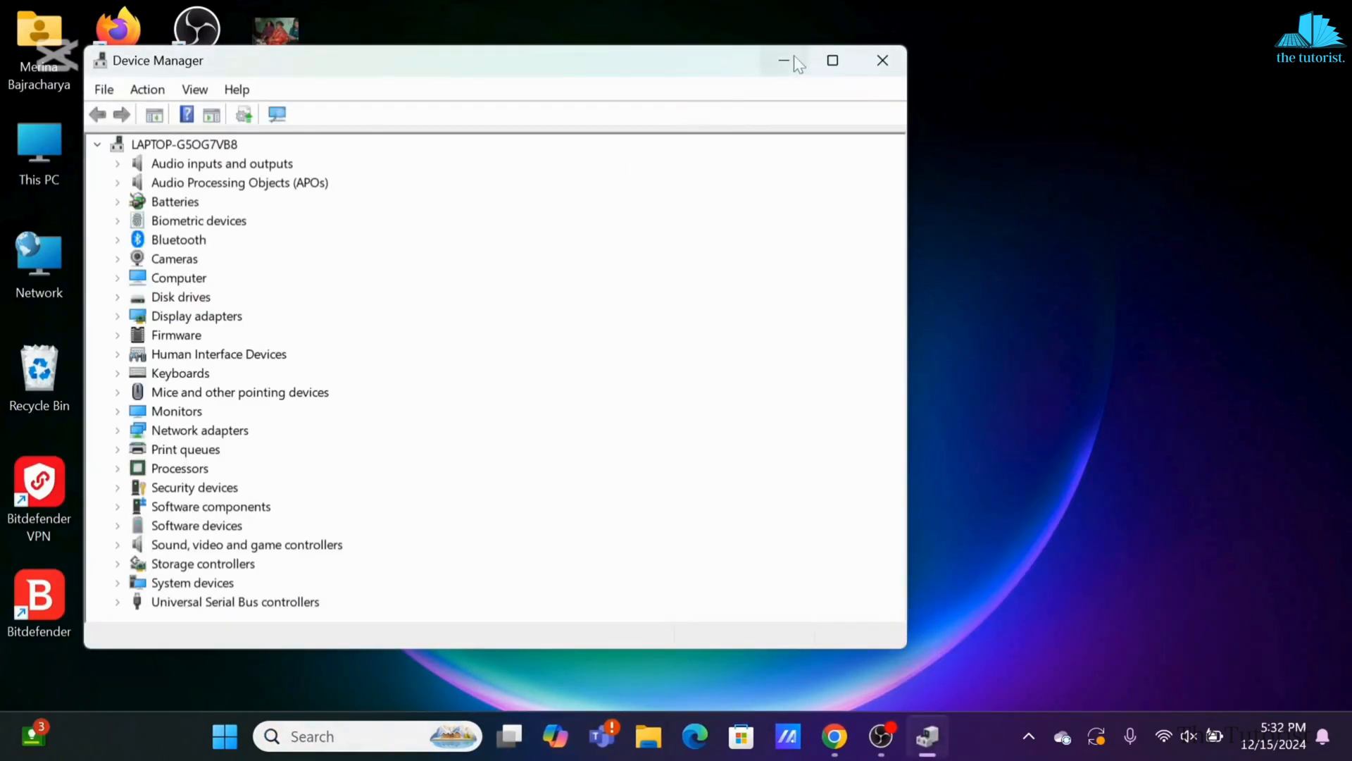
Step: Maximize Device Manager, review the Intel Iris Xe Graphics driver options, then close it
left_click(833, 60)
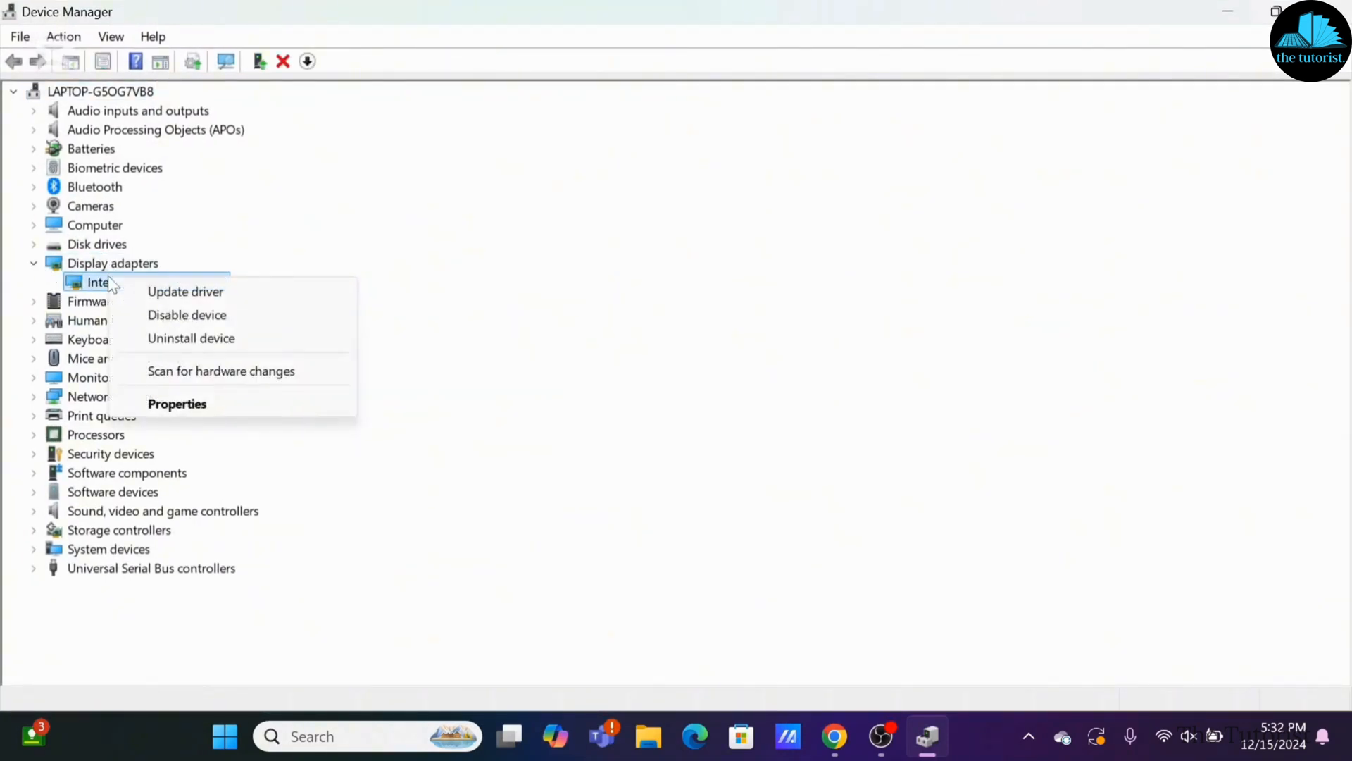
mouse_move(187, 315)
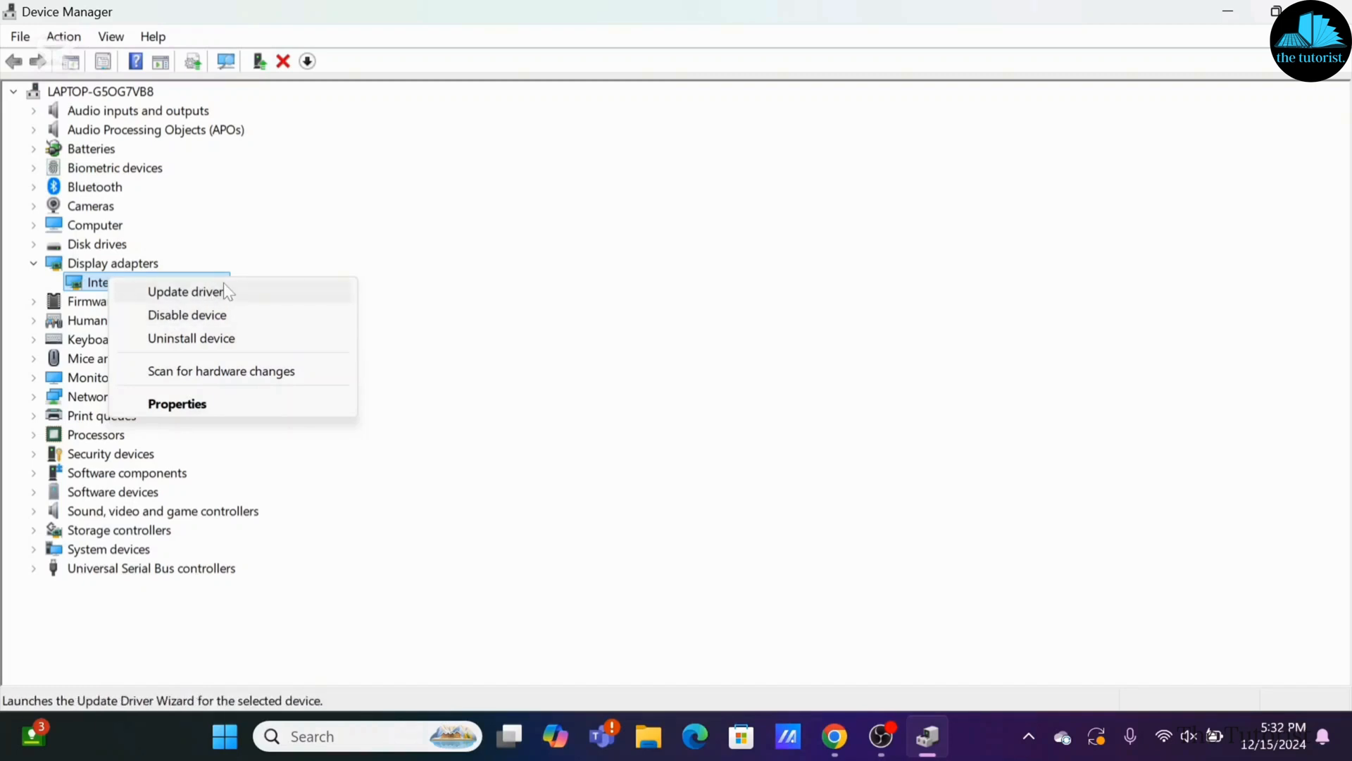
mouse_move(457, 248)
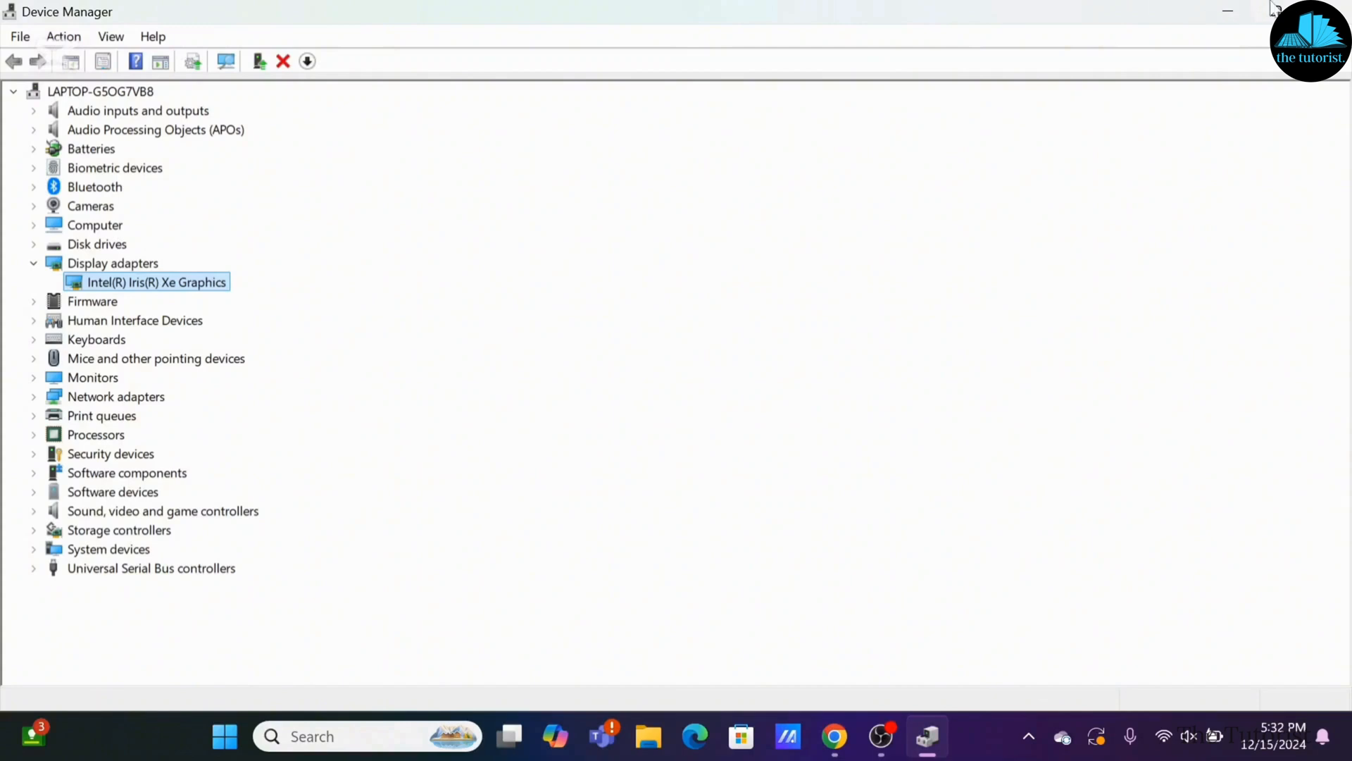
left_click(1226, 11)
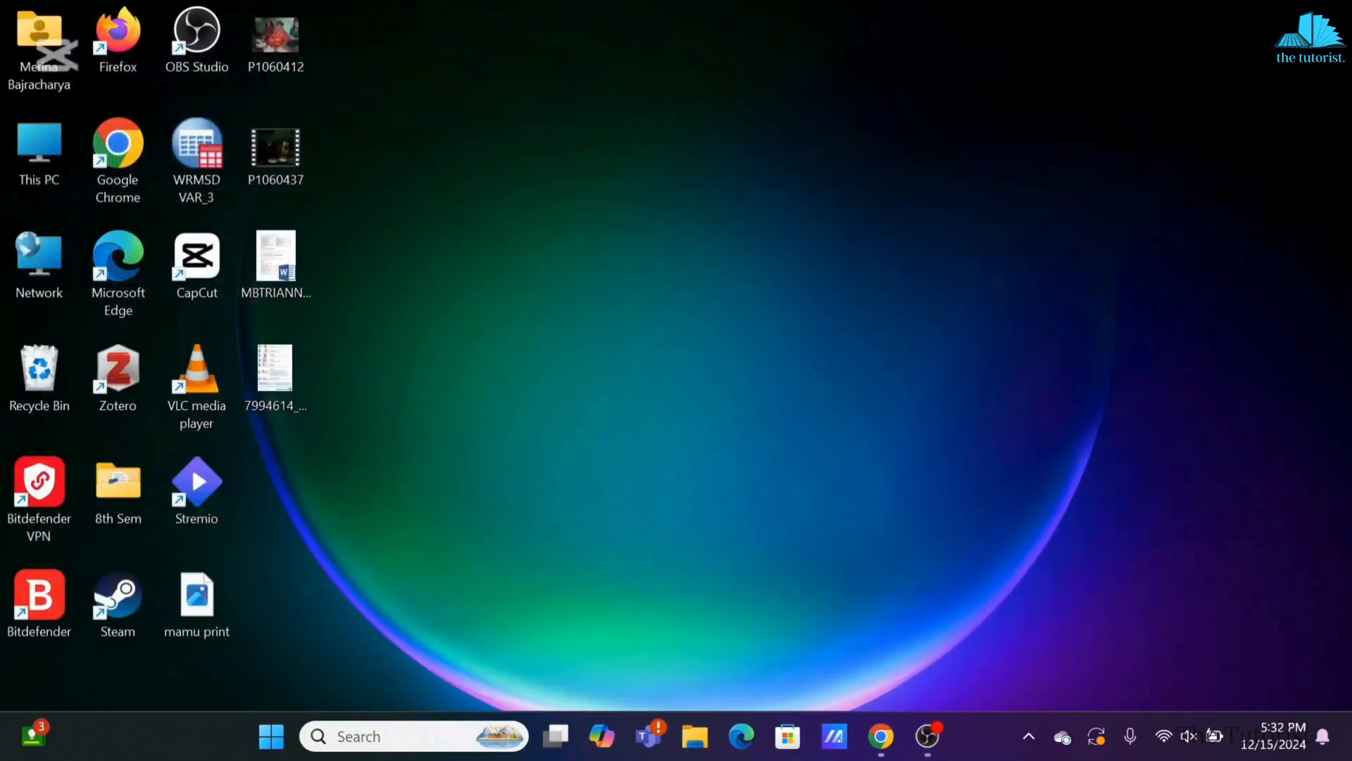